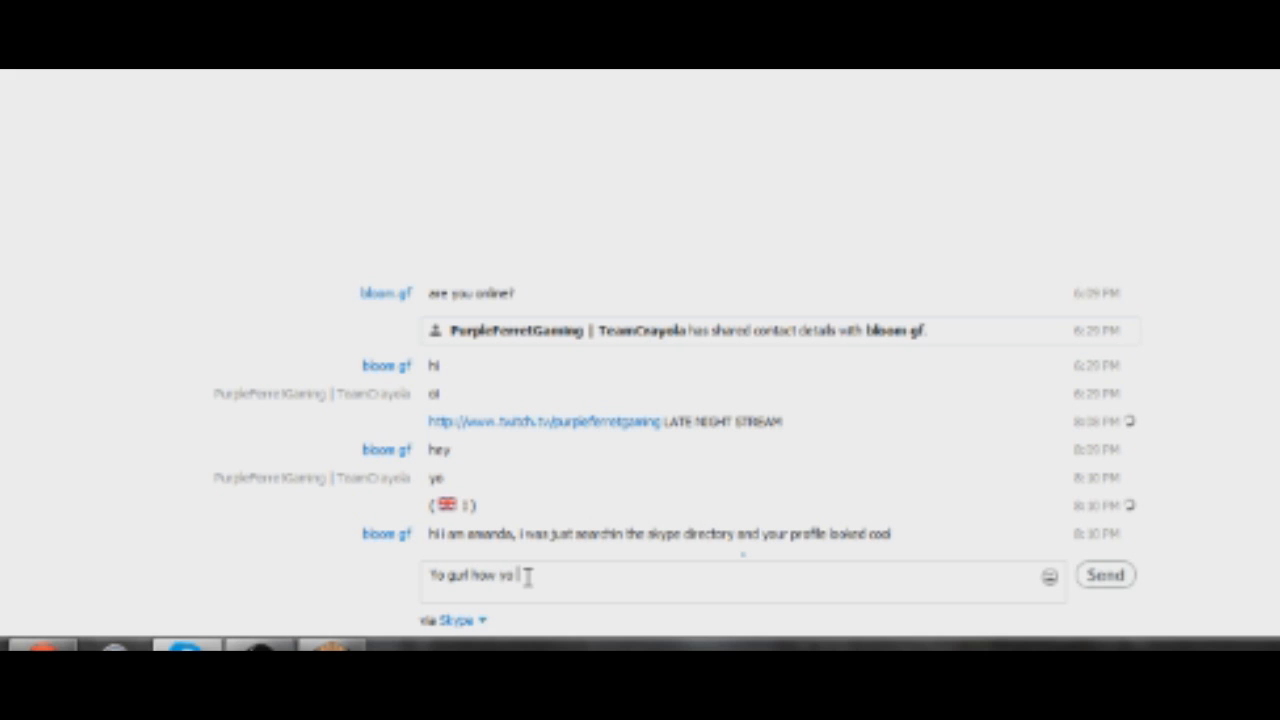
# Step: Send the greeting reply "Yo gurl how yo doin" to the bot contact
pyautogui.click(1104, 576)
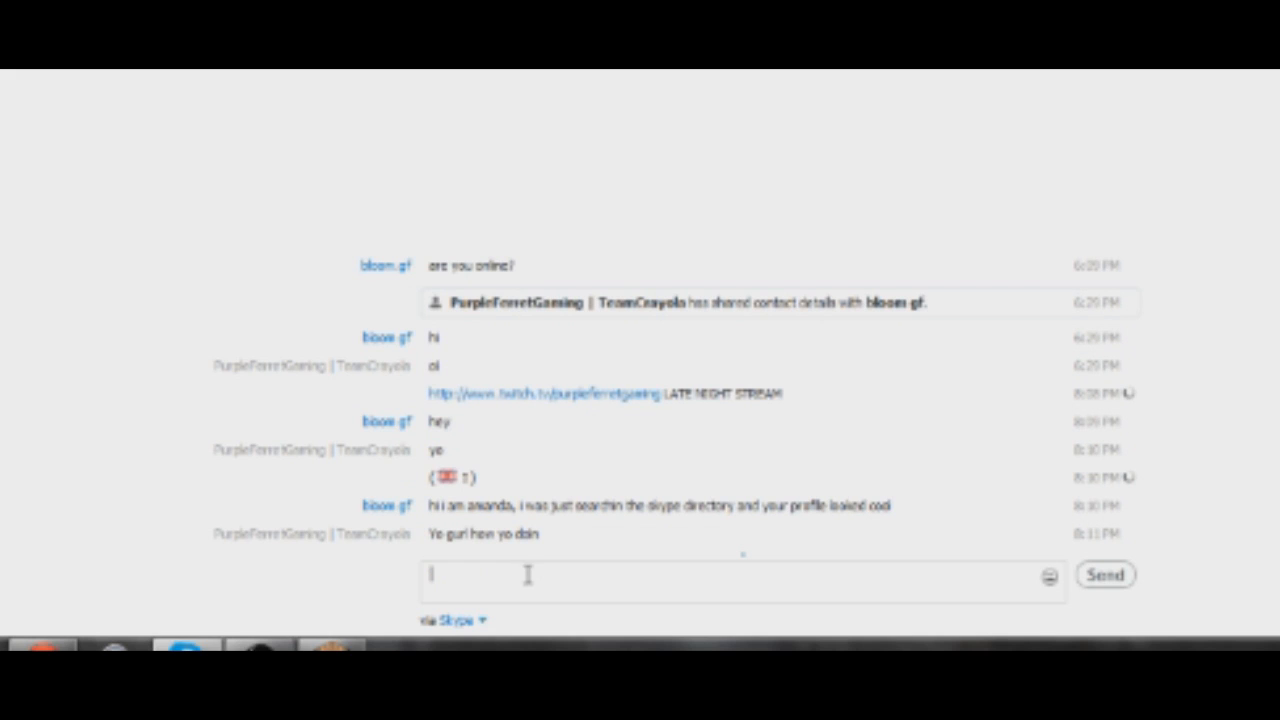
pyautogui.moveTo(330, 596)
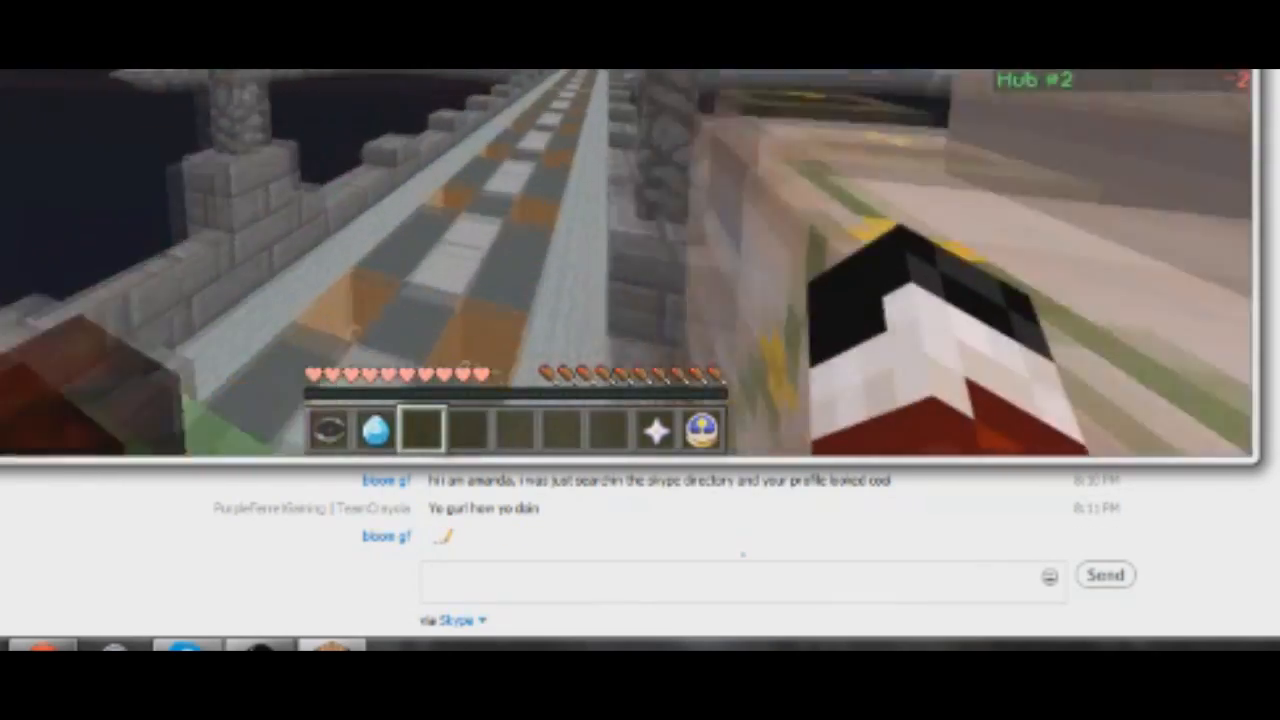
# Step: Dismiss the Minecraft pause menu to view the Hub #2 world
pyautogui.press('Escape')
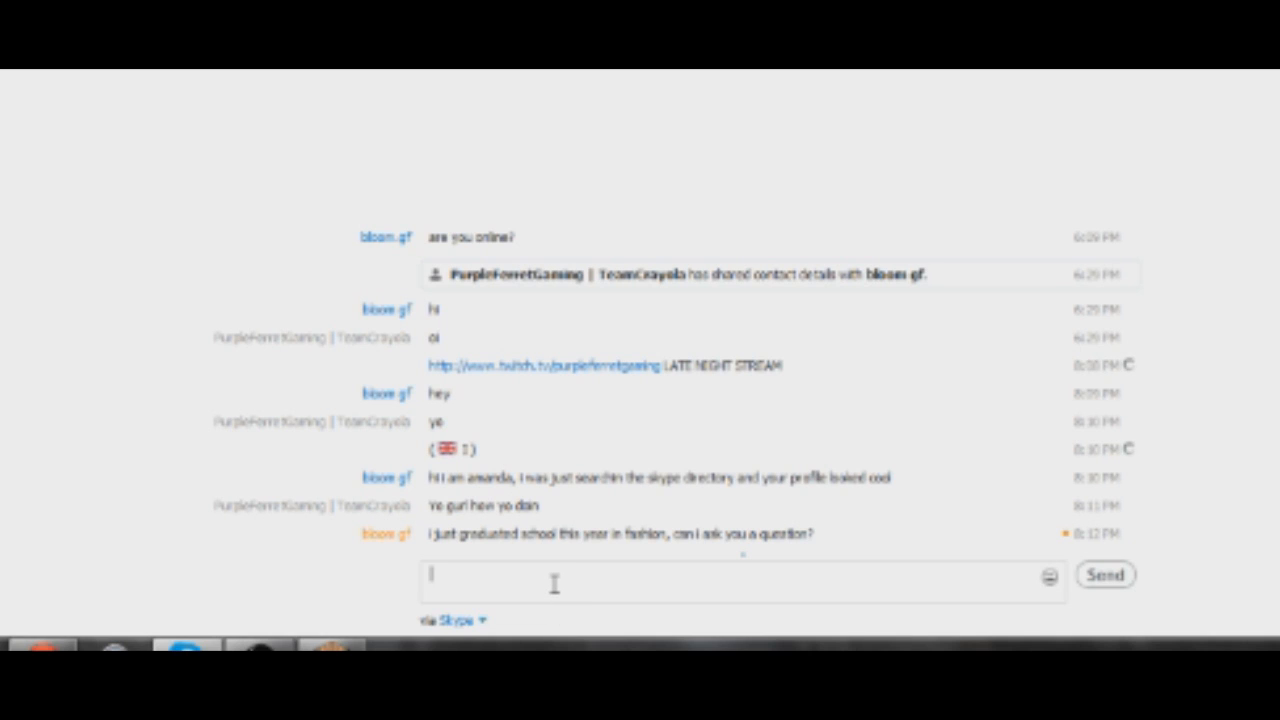
# Step: Send "Sure" to the bot and return focus to the message box
pyautogui.write('Sul')
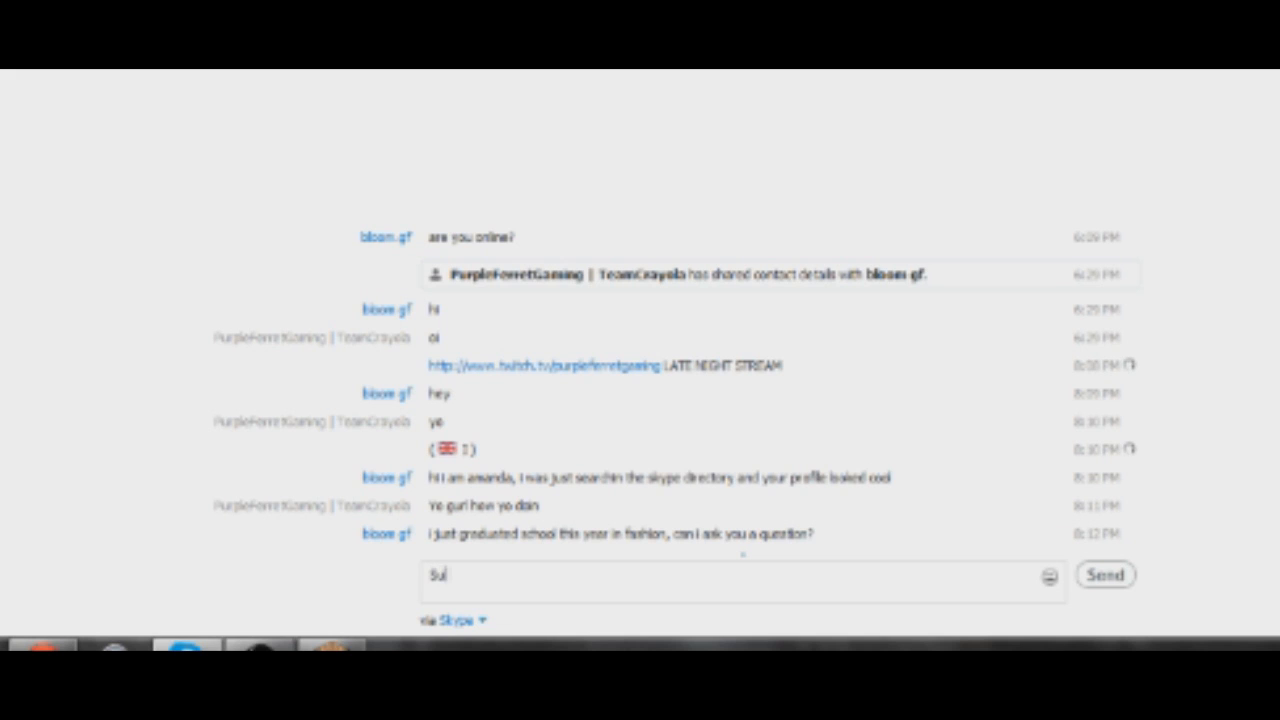
pyautogui.click(1104, 576)
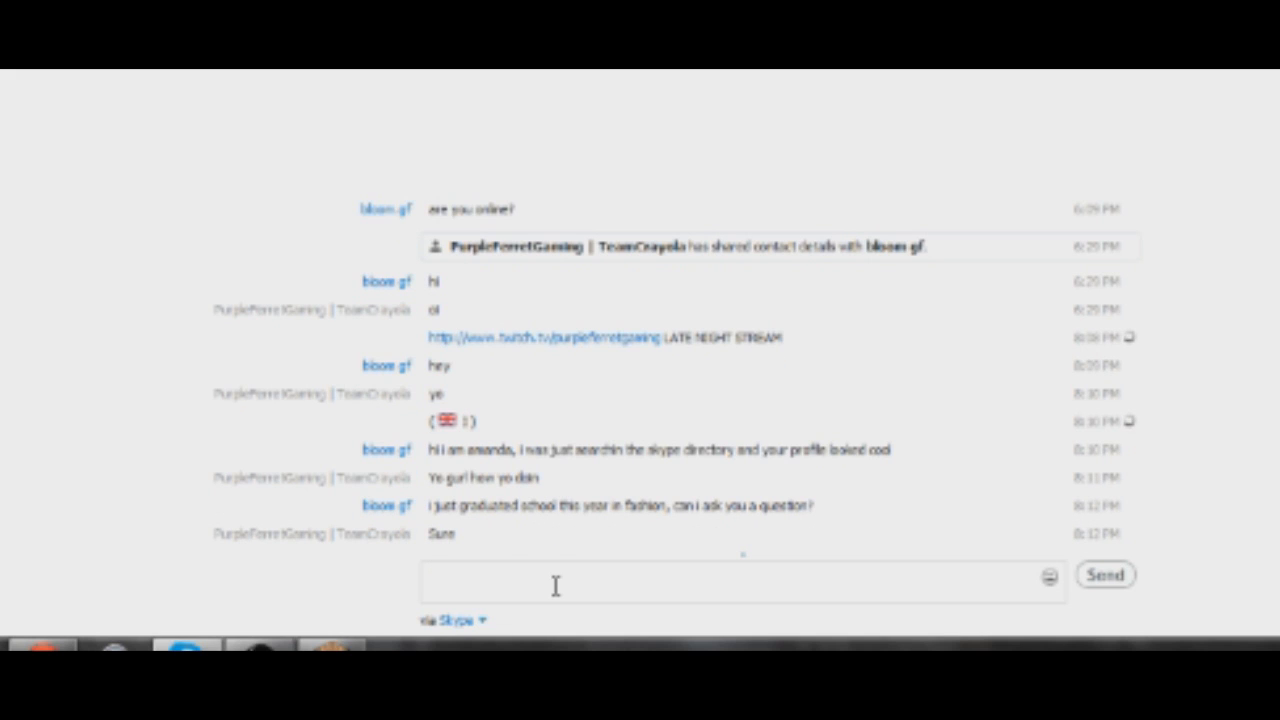
pyautogui.click(700, 576)
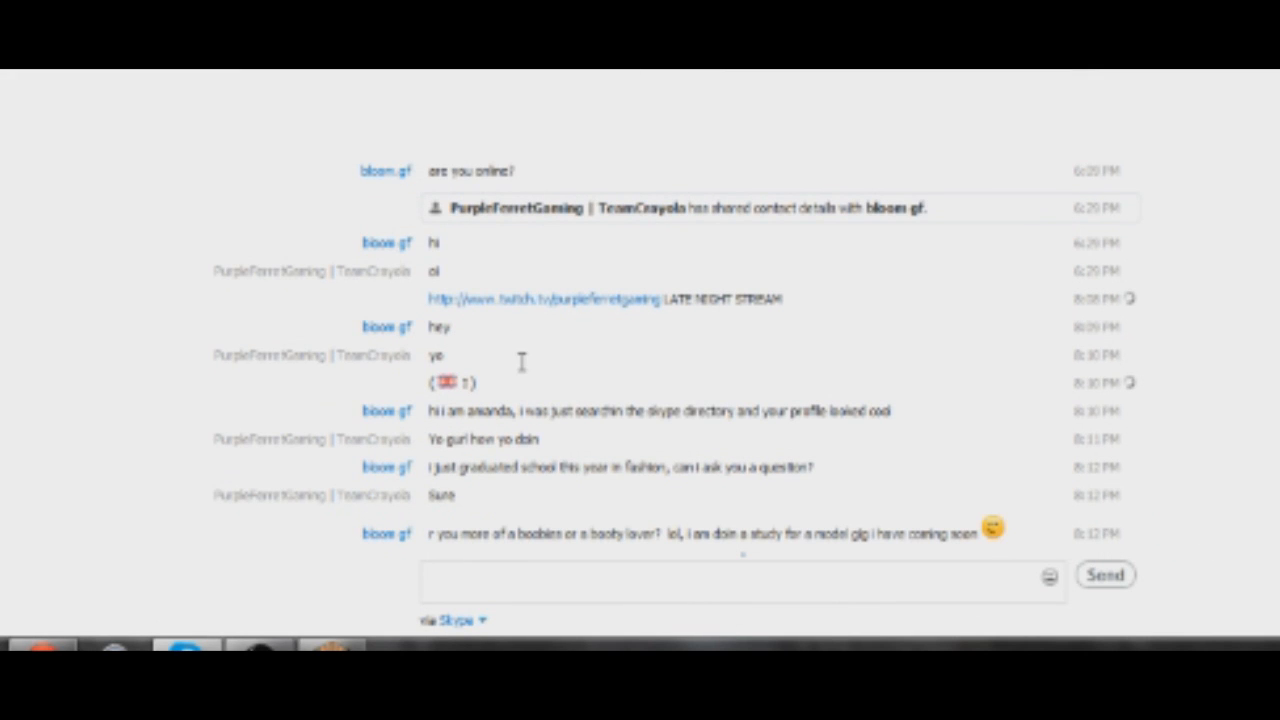
pyautogui.moveTo(536, 374)
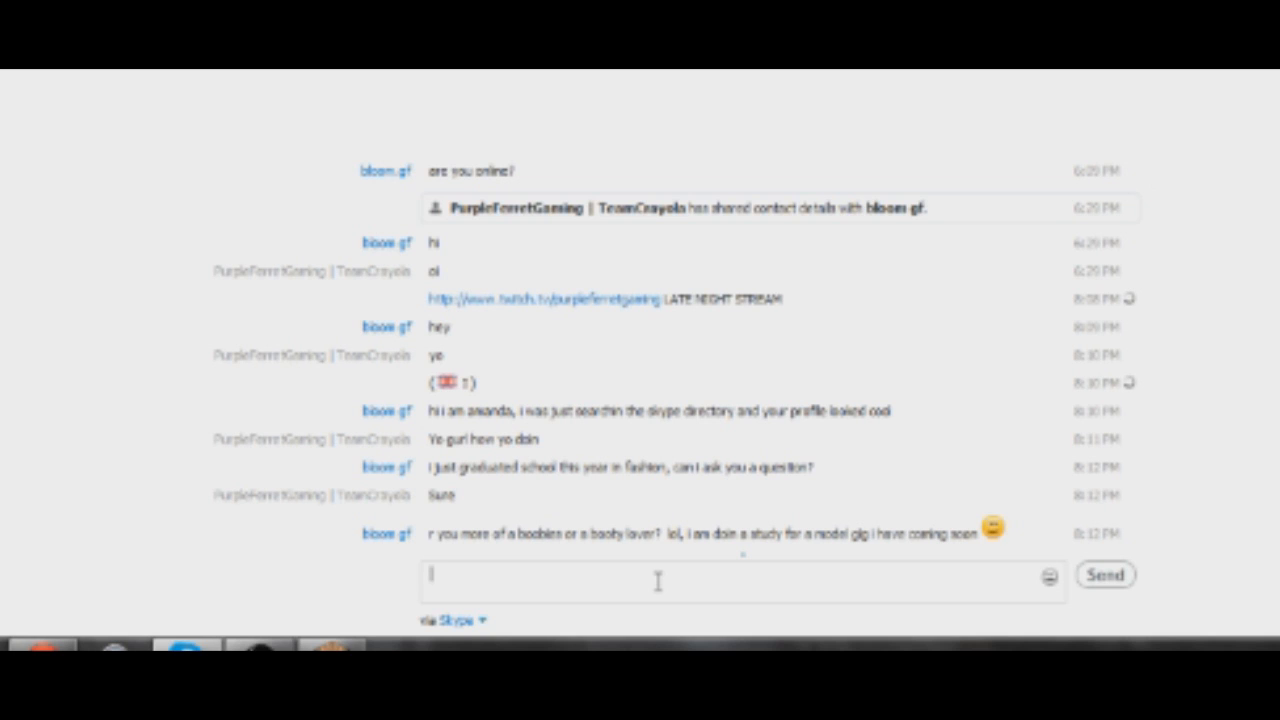
# Step: Send the one-word answer "booty" to the bot's question
pyautogui.write('boob')
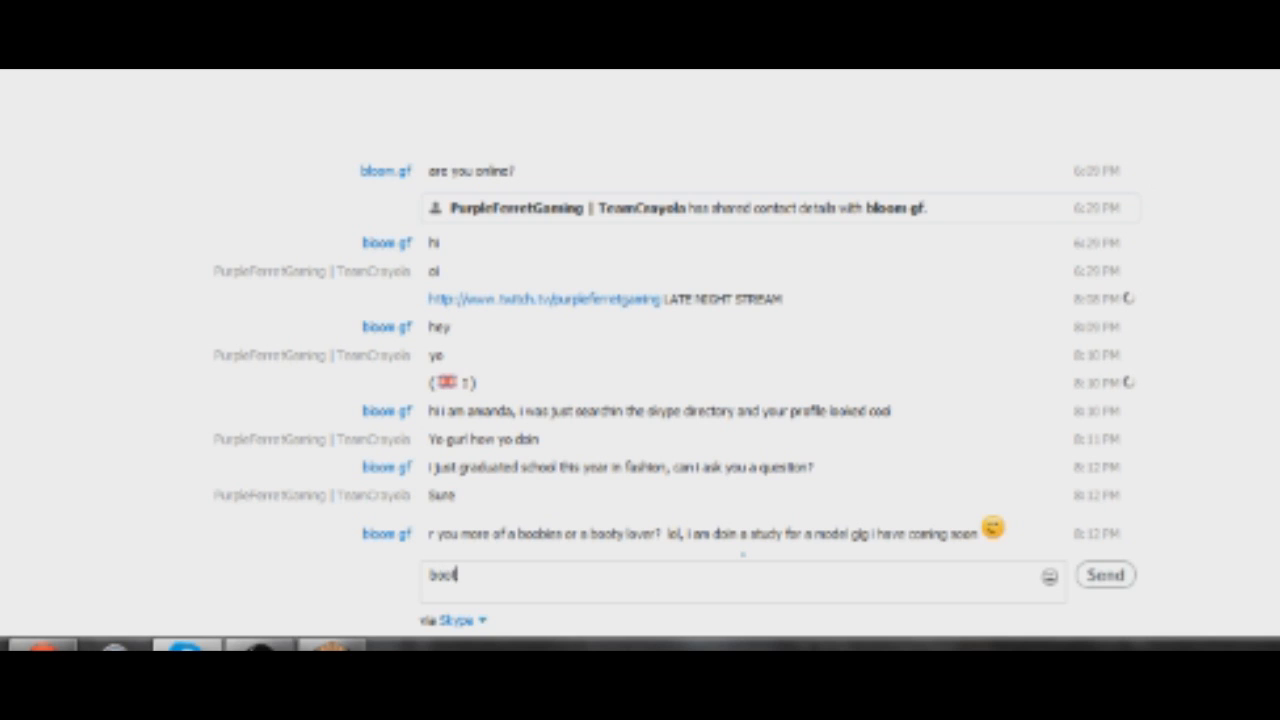
pyautogui.click(1104, 576)
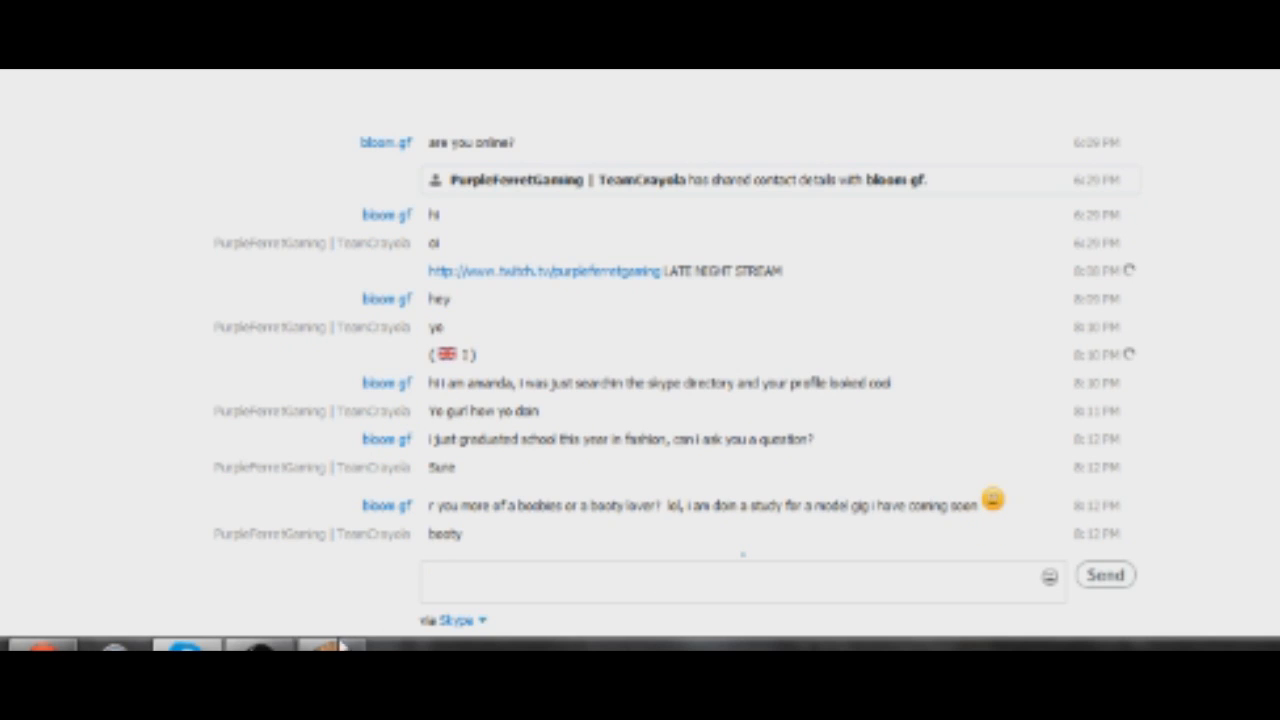